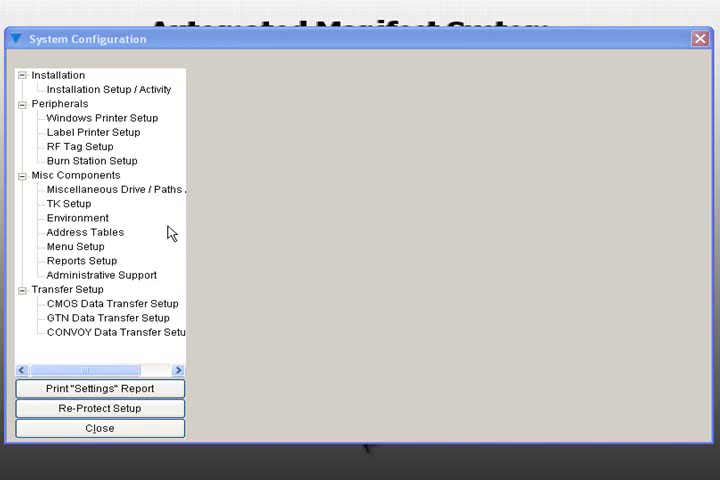
{"action": "mouse_move", "coordinate": [152, 196]}
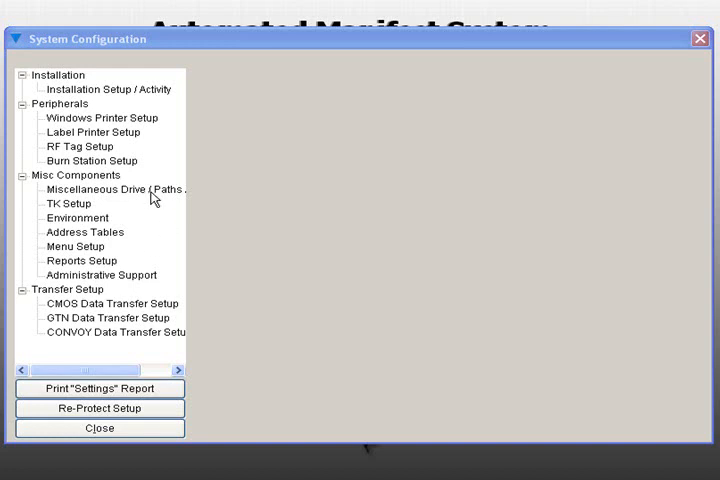
- Show the Miscellaneous Drive / Paths / Settings page under Misc Components
{"action": "left_click", "coordinate": [114, 188]}
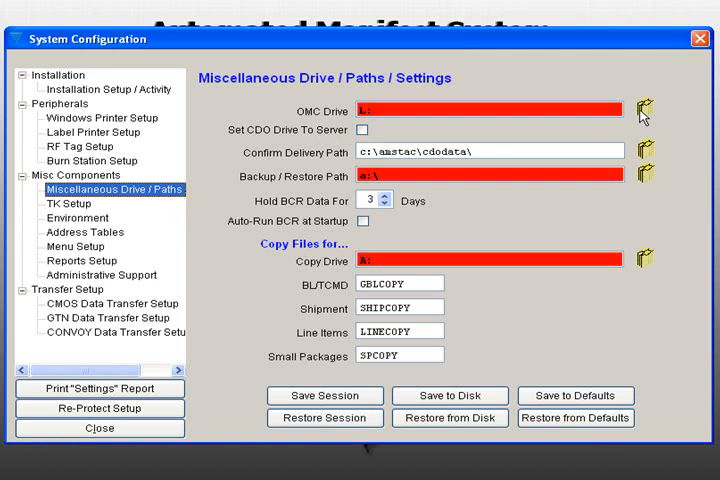
- Set the OMC Drive field to C: through the directory picker
{"action": "left_click", "coordinate": [646, 110]}
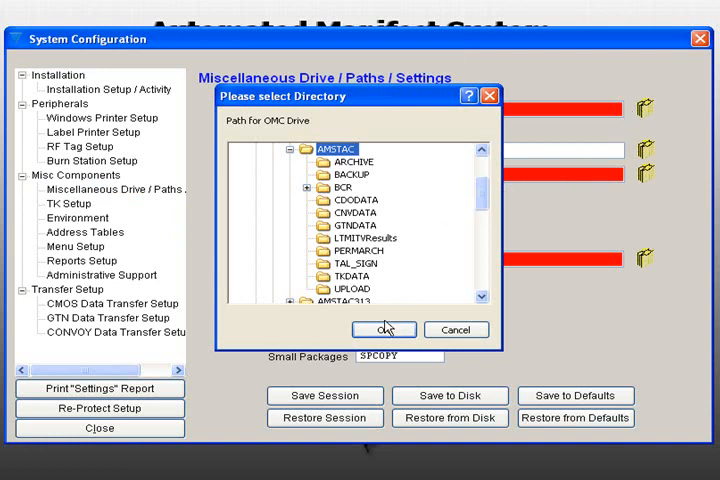
{"action": "left_click", "coordinate": [384, 328]}
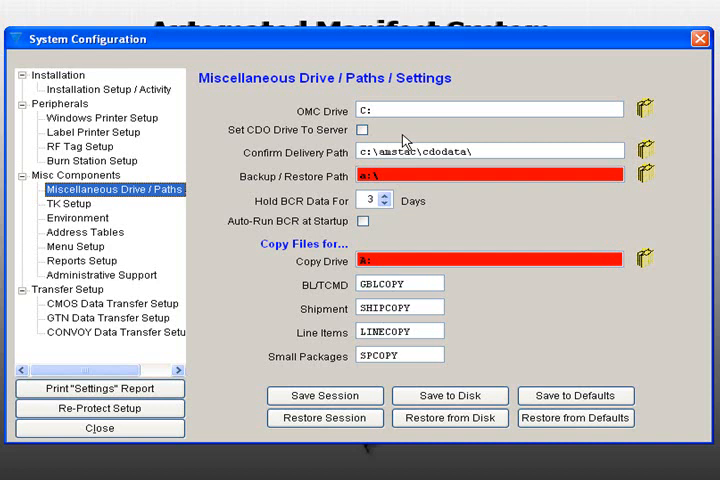
{"action": "mouse_move", "coordinate": [398, 138]}
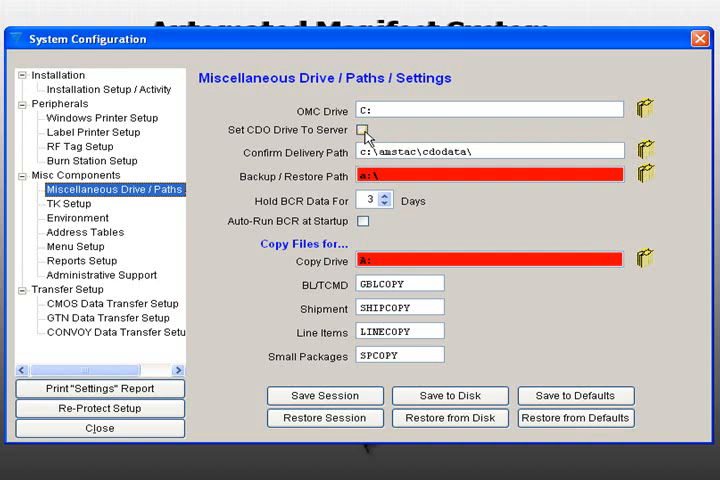
- Enable Set CDO Drive To Server, keeping the confirm delivery path c:\amstac\cdodata
{"action": "left_click", "coordinate": [366, 130]}
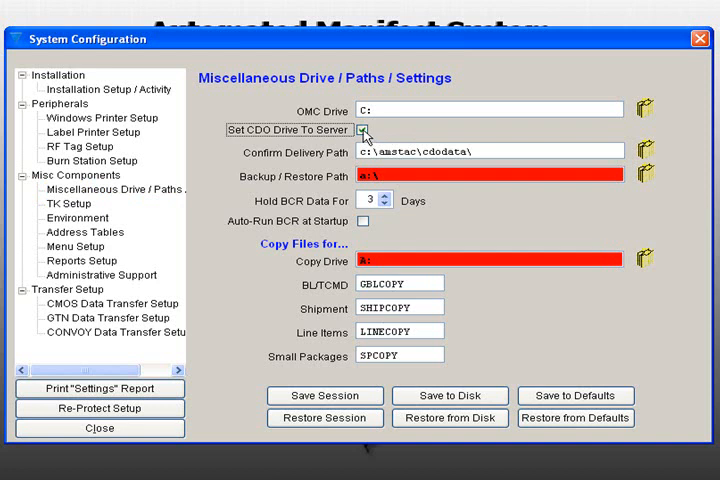
{"action": "left_click", "coordinate": [364, 130]}
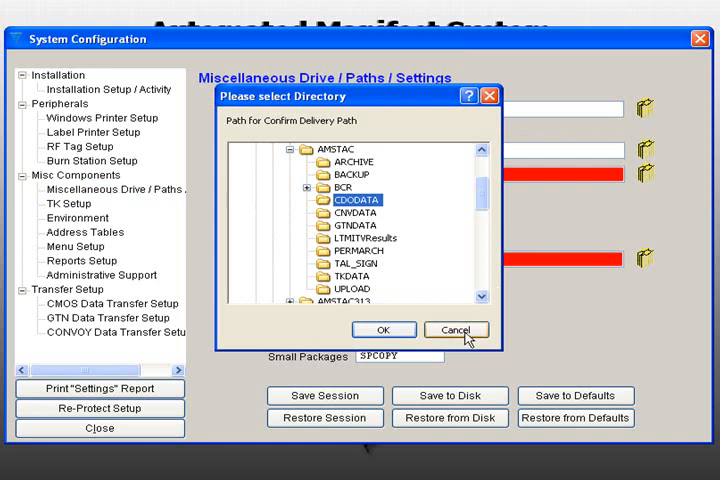
{"action": "left_click", "coordinate": [384, 328]}
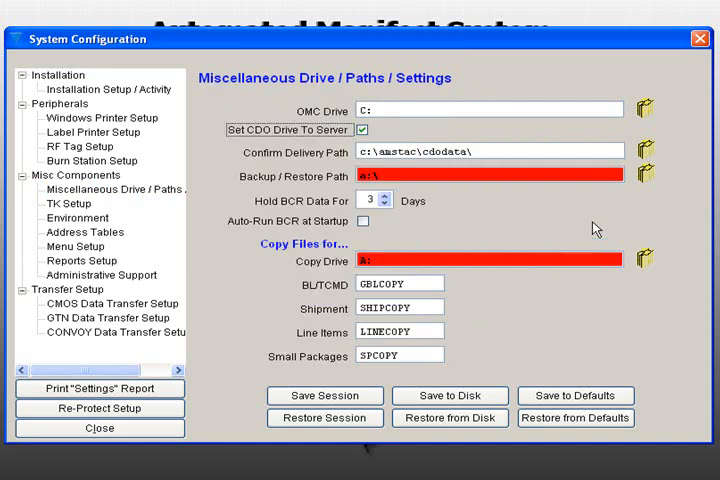
{"action": "mouse_move", "coordinate": [650, 180]}
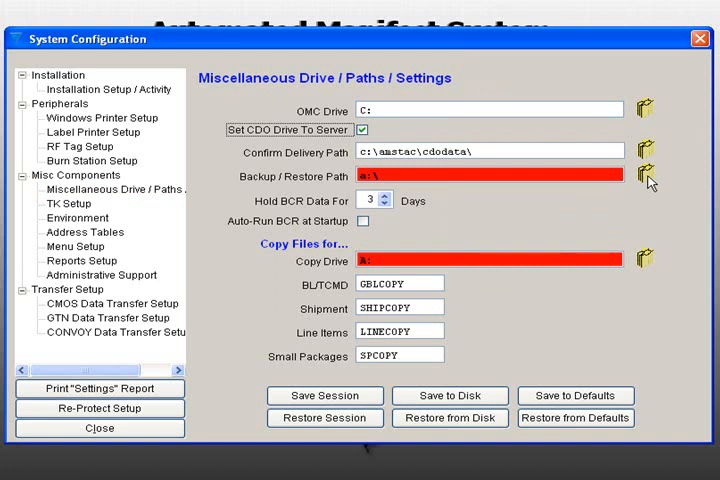
- Set the Backup / Restore Path to d:\ via the D: drive in the directory chooser
{"action": "left_click", "coordinate": [648, 174]}
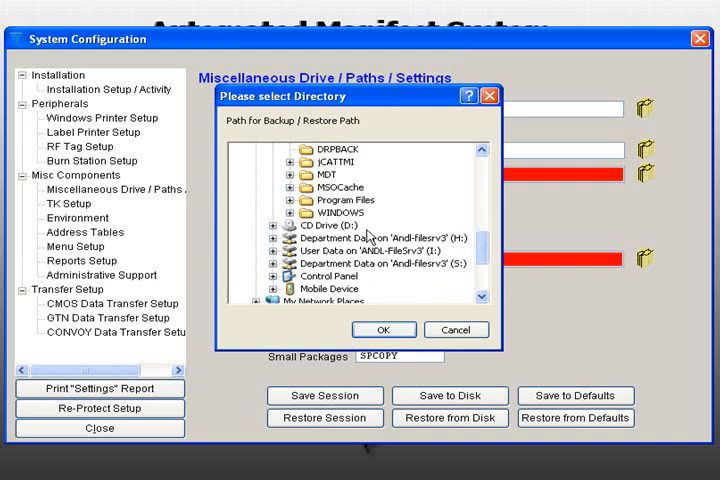
{"action": "left_click", "coordinate": [320, 228]}
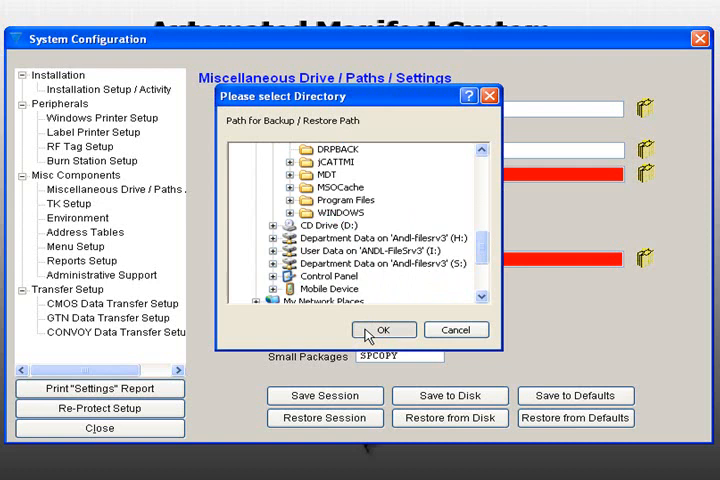
{"action": "left_click", "coordinate": [384, 328]}
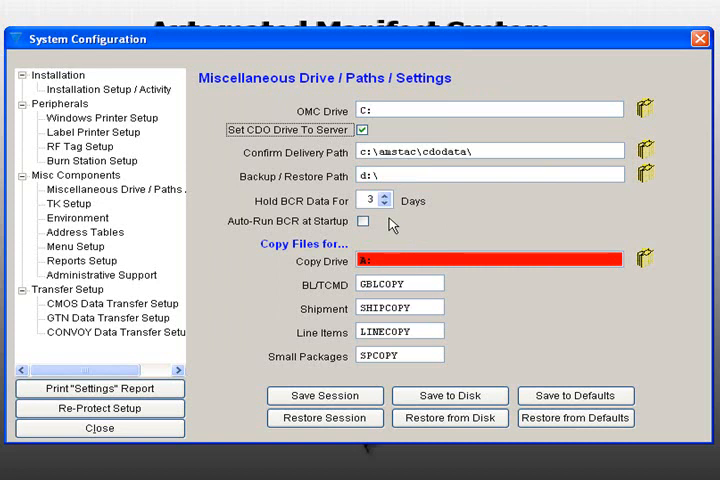
- Hold BCR data for 3 days and enable Auto-Run BCR at Startup
{"action": "left_click", "coordinate": [384, 206]}
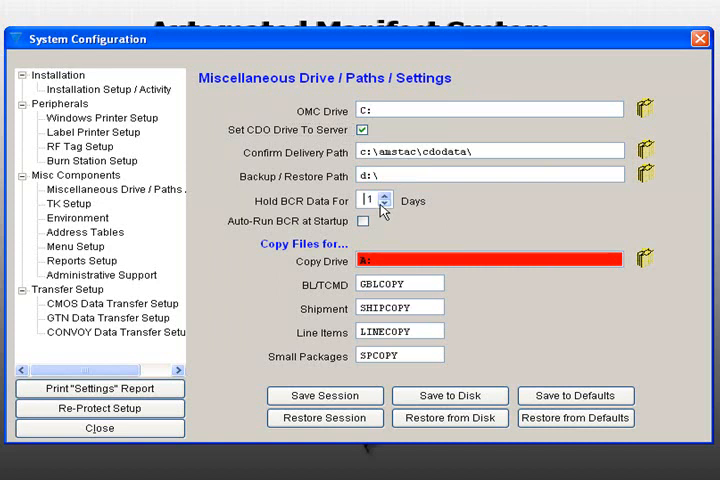
{"action": "left_click", "coordinate": [388, 196]}
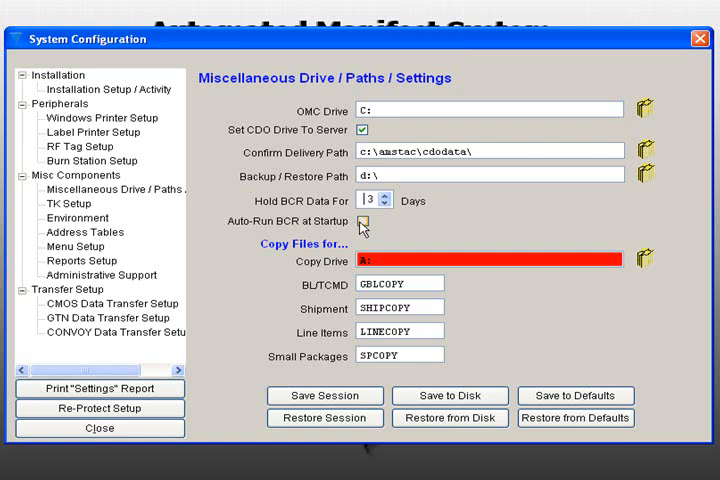
{"action": "left_click", "coordinate": [364, 220]}
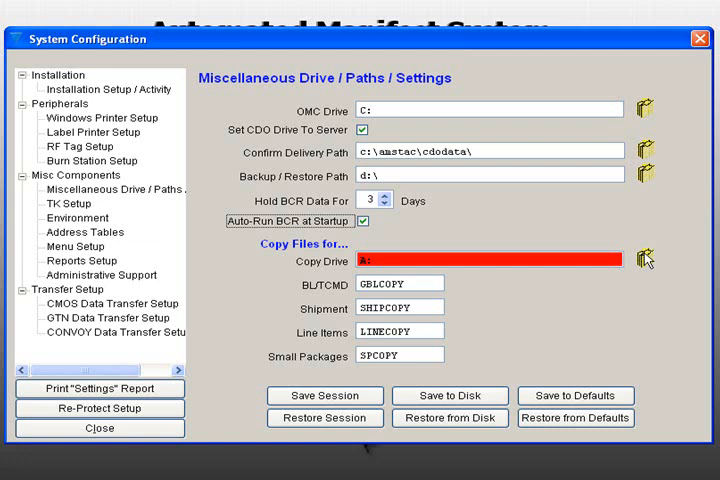
- Set the Copy Drive to C: and save the configuration to disk
{"action": "left_click", "coordinate": [644, 258]}
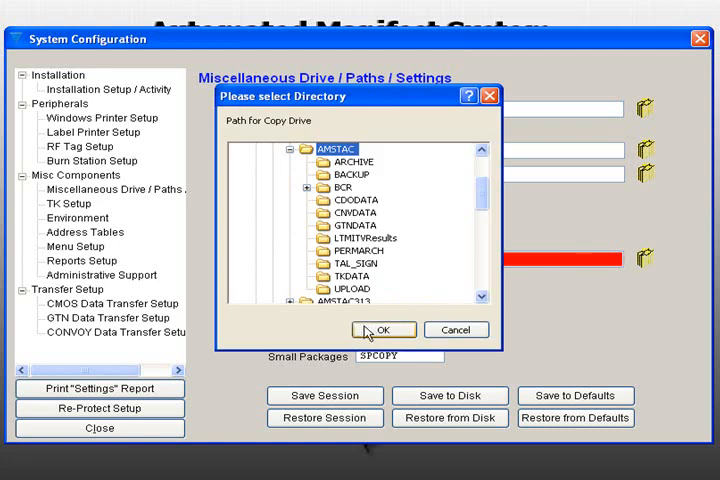
{"action": "left_click", "coordinate": [384, 330]}
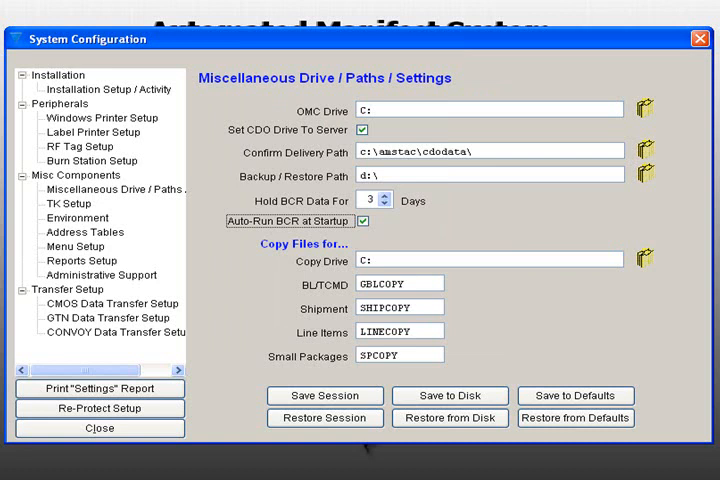
{"action": "left_click", "coordinate": [450, 396]}
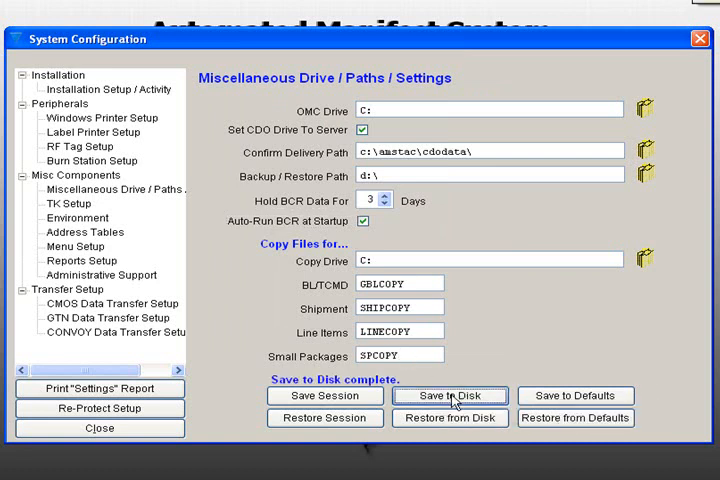
{"action": "mouse_move", "coordinate": [450, 396]}
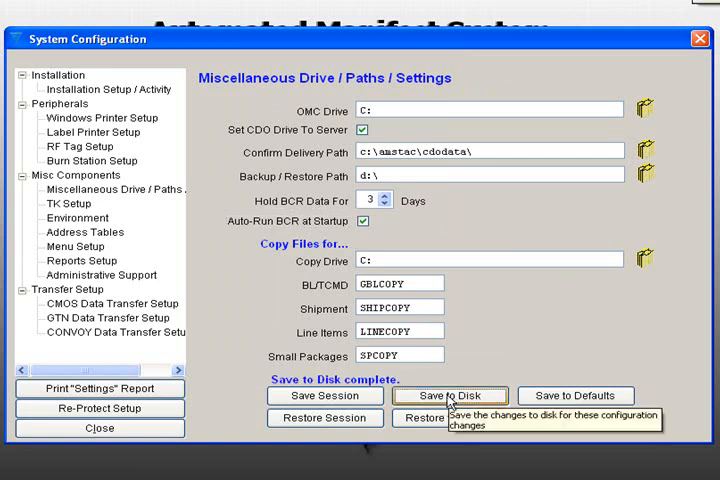